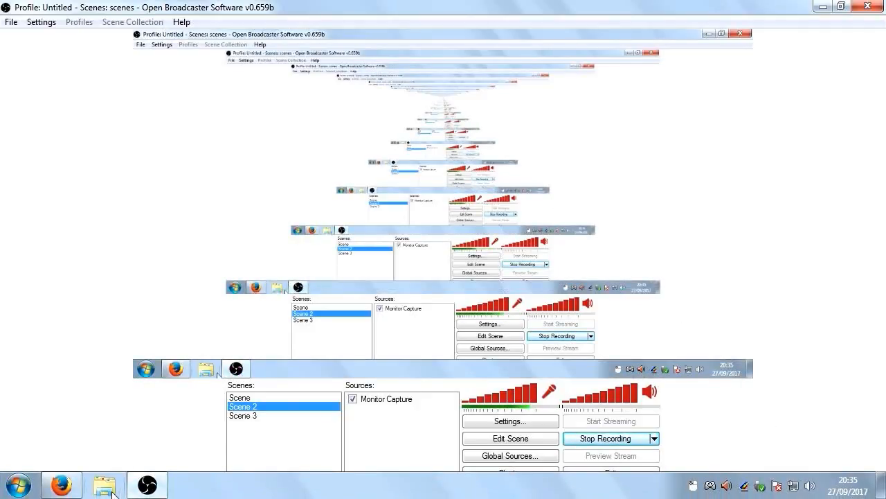
Step: Switch from OBS to the browser showing the Gmail inbox
left_click(61, 484)
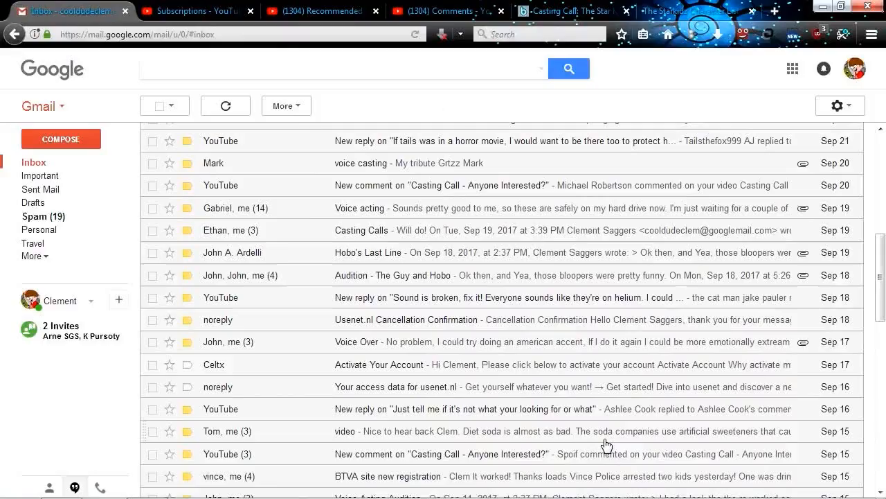
Step: Review the YouTube audition comments, then move to the Behind The Voice Actors casting call page
left_click(440, 11)
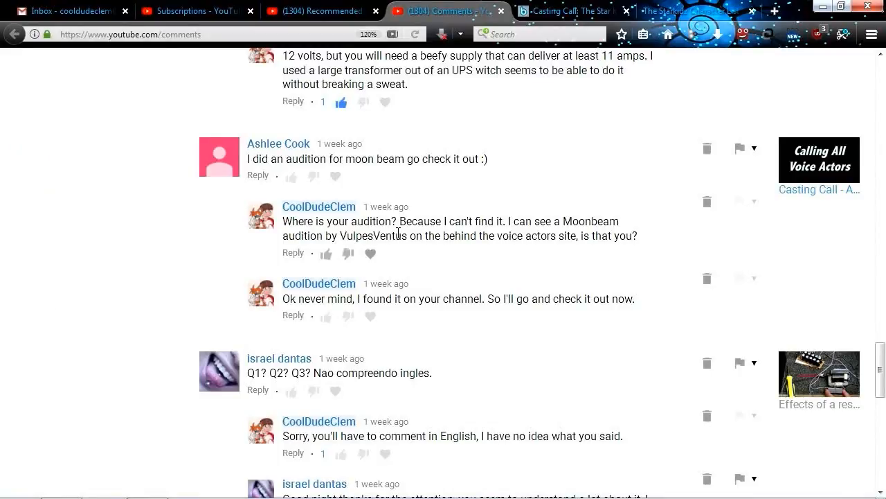
left_click(568, 11)
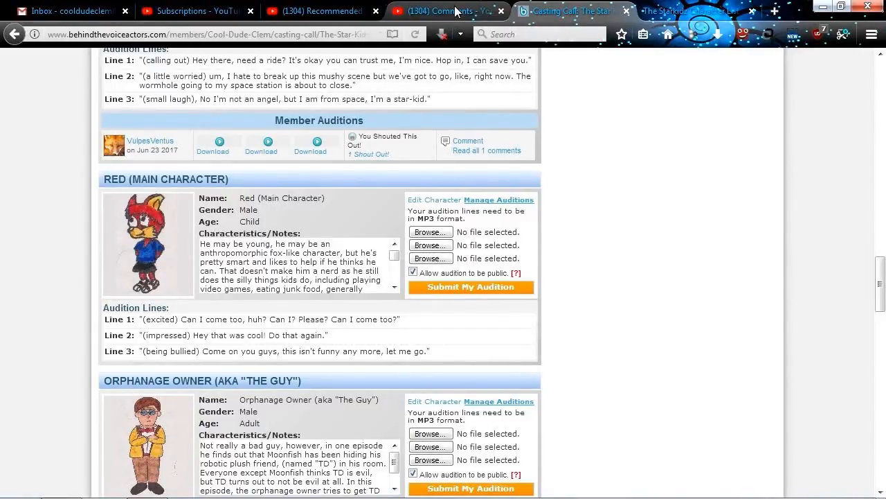
left_click(686, 11)
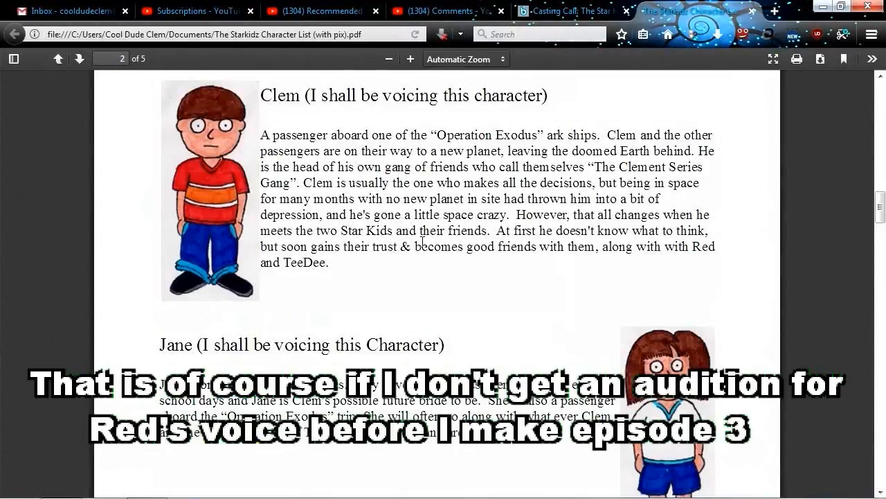
scroll("down", 3)
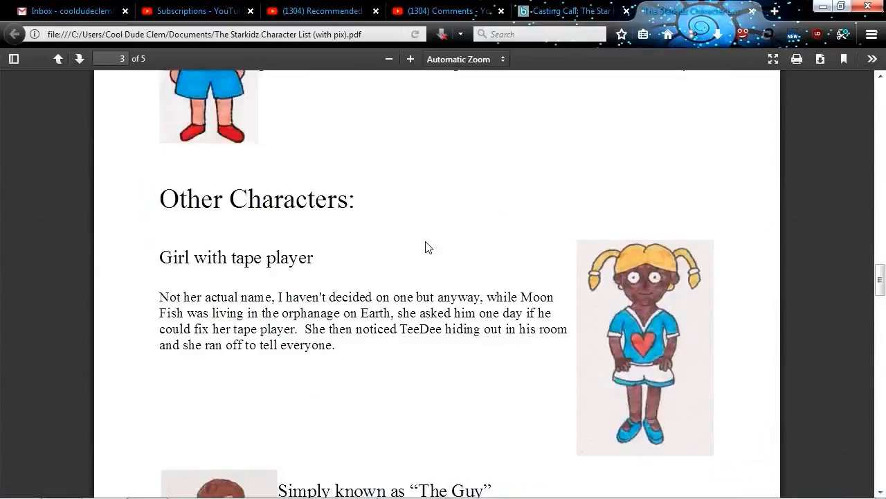
left_click(568, 12)
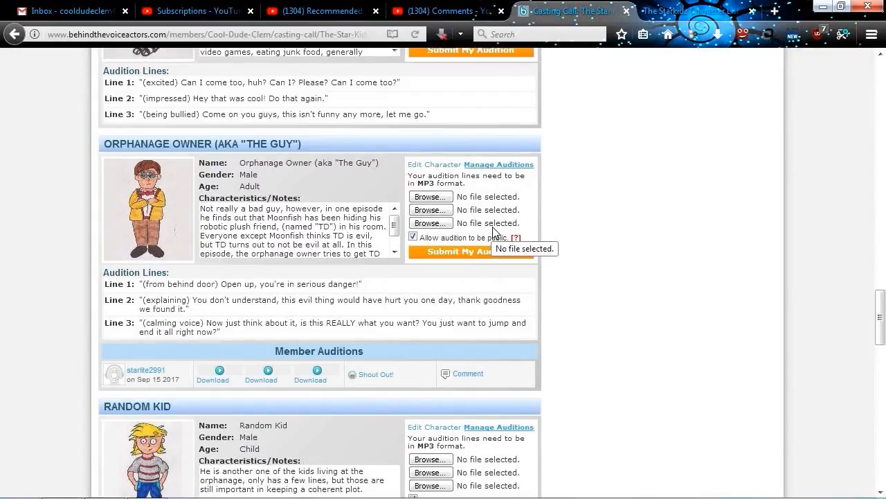
Step: Read the 'Audition - The Guy and Hobo' email, then return to the casting call page
left_click(70, 12)
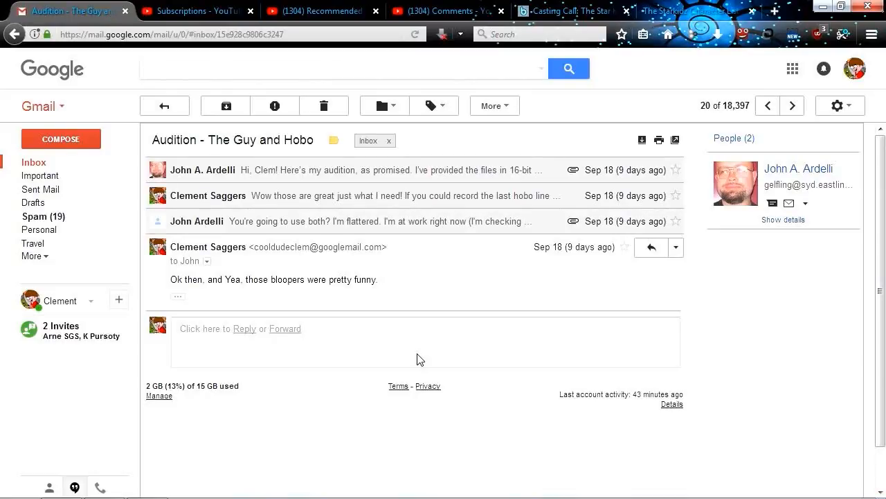
left_click(568, 11)
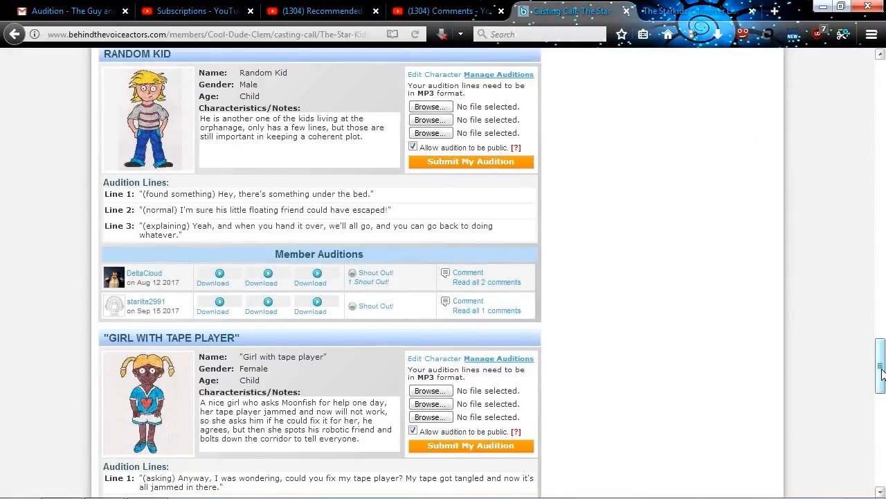
Step: Scroll the casting call past Random Kid down to the Girl with tape player role
scroll("down", 3)
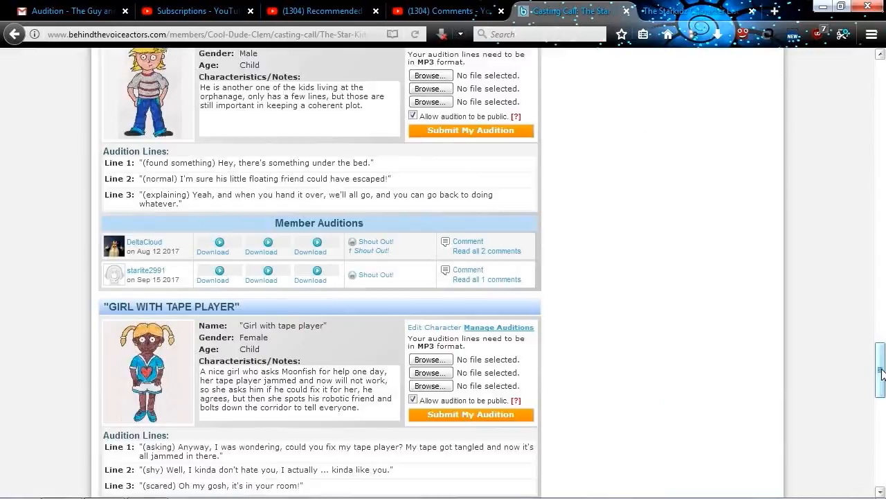
scroll("down", 3)
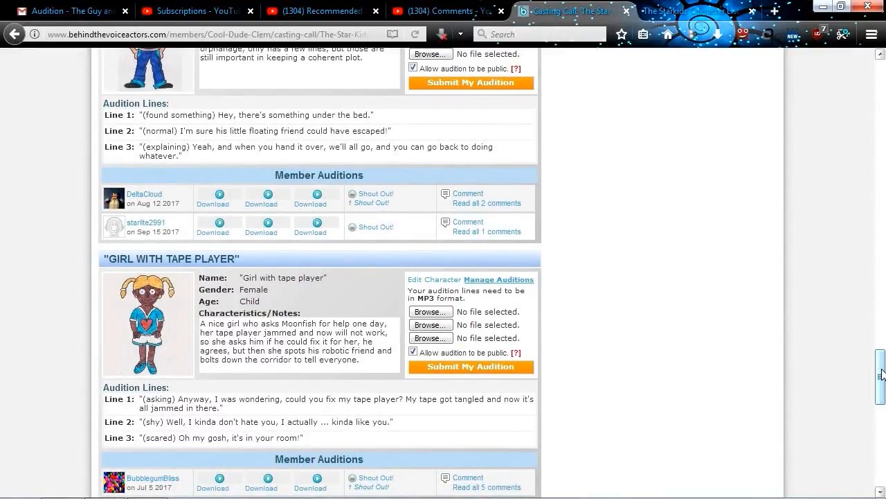
scroll("down", 3)
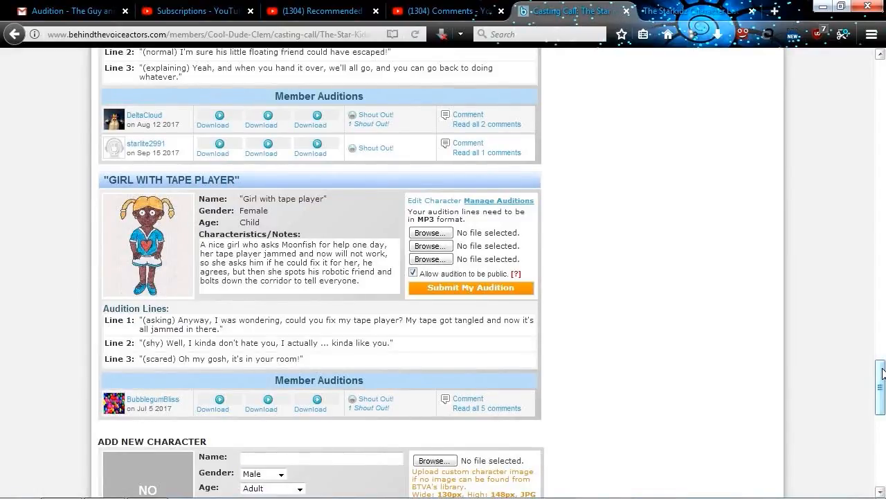
Step: Scroll back up to the Random Kid role and its member audition downloads
scroll("up", 3)
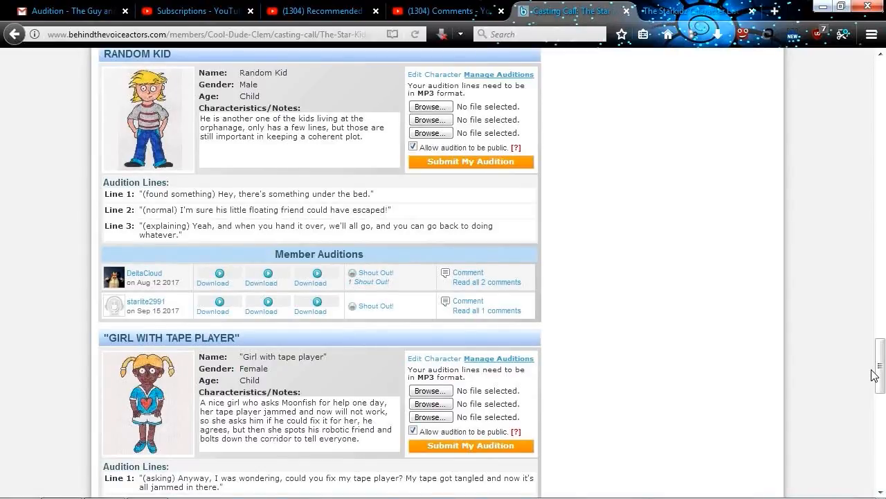
mouse_move(144, 273)
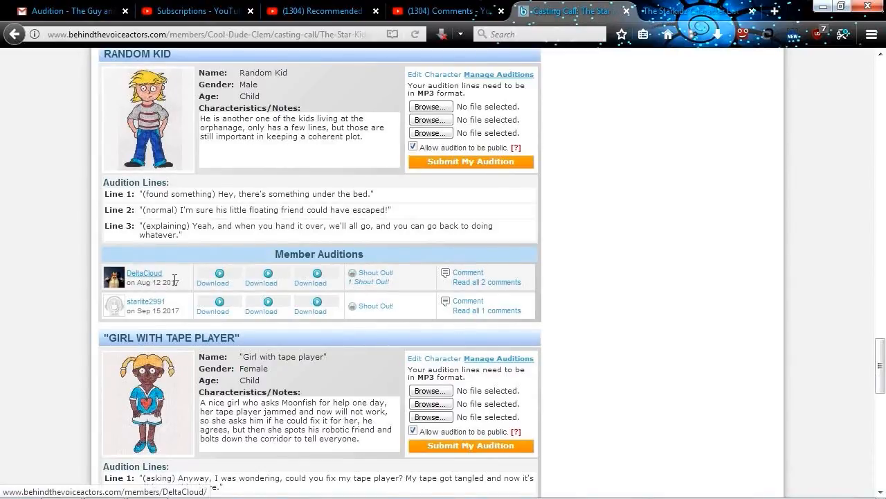
mouse_move(311, 276)
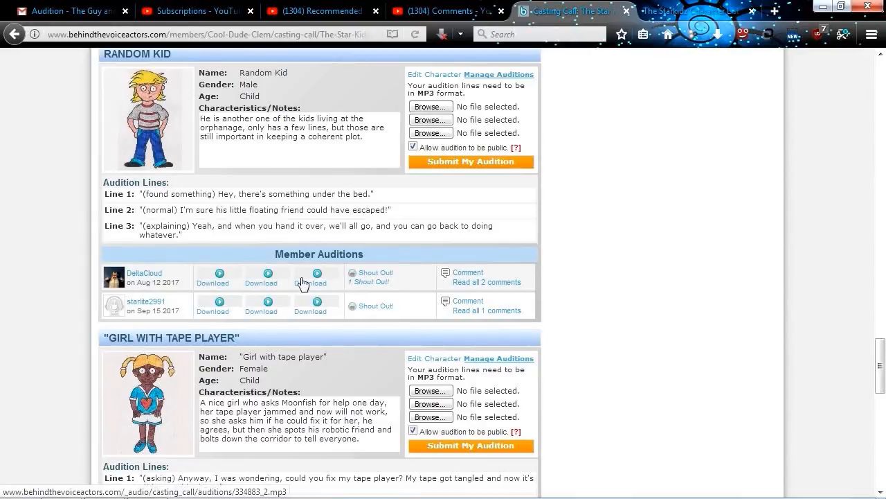
mouse_move(607, 210)
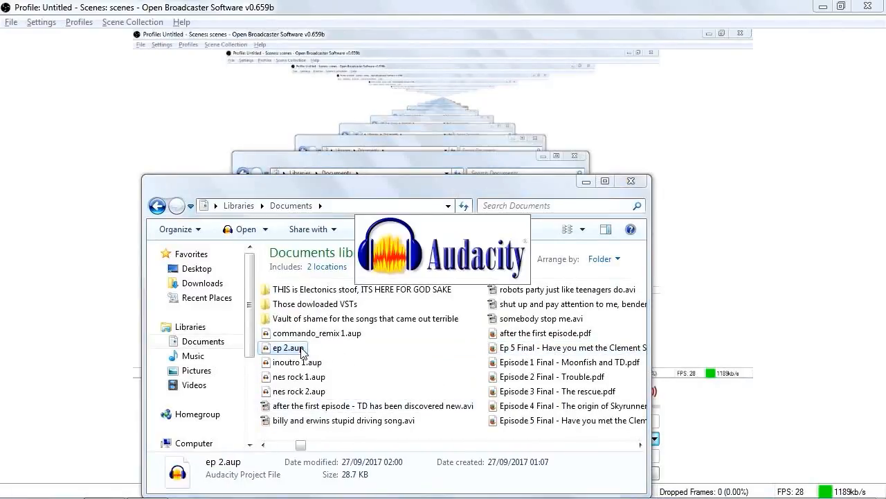
Step: Open the ep 2.aup project from Documents in Audacity
double_click(286, 347)
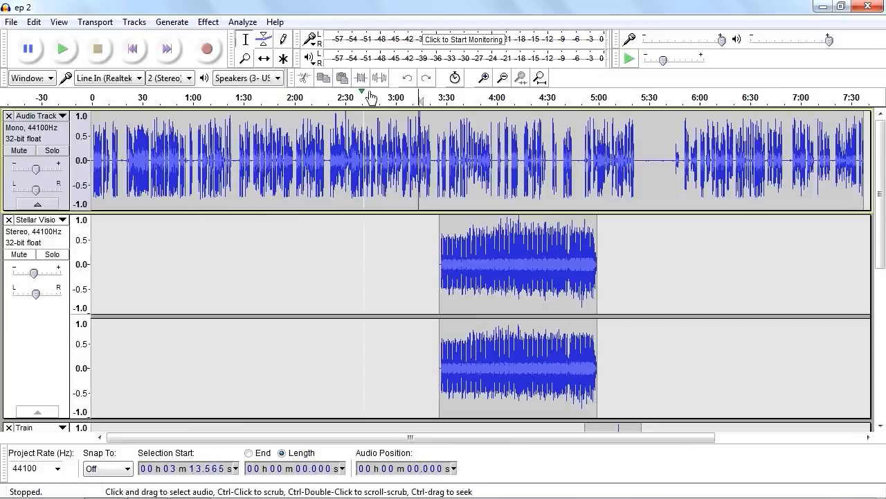
Step: Play the ep 2 project with the music clip through to about 7:36, then stop playback
left_click(64, 49)
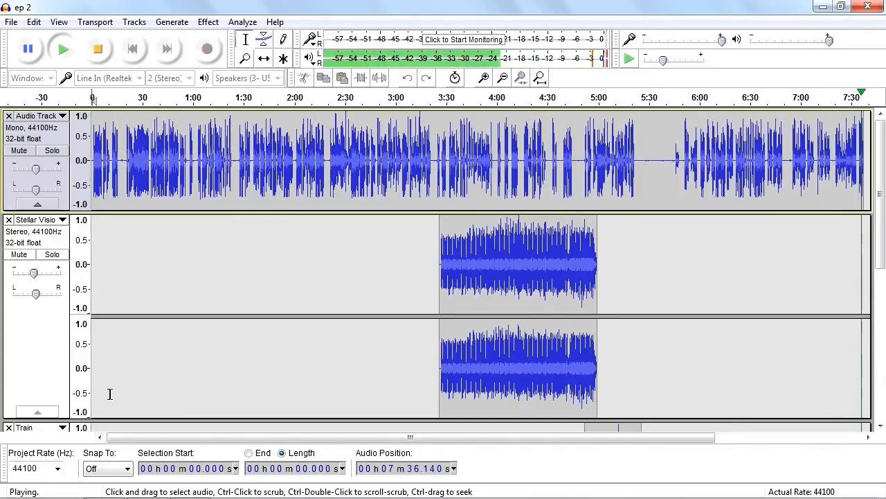
left_click(97, 49)
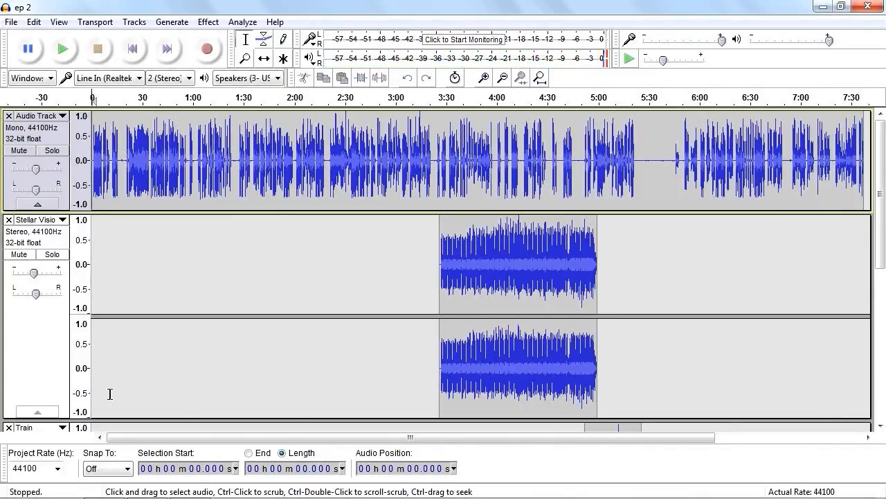